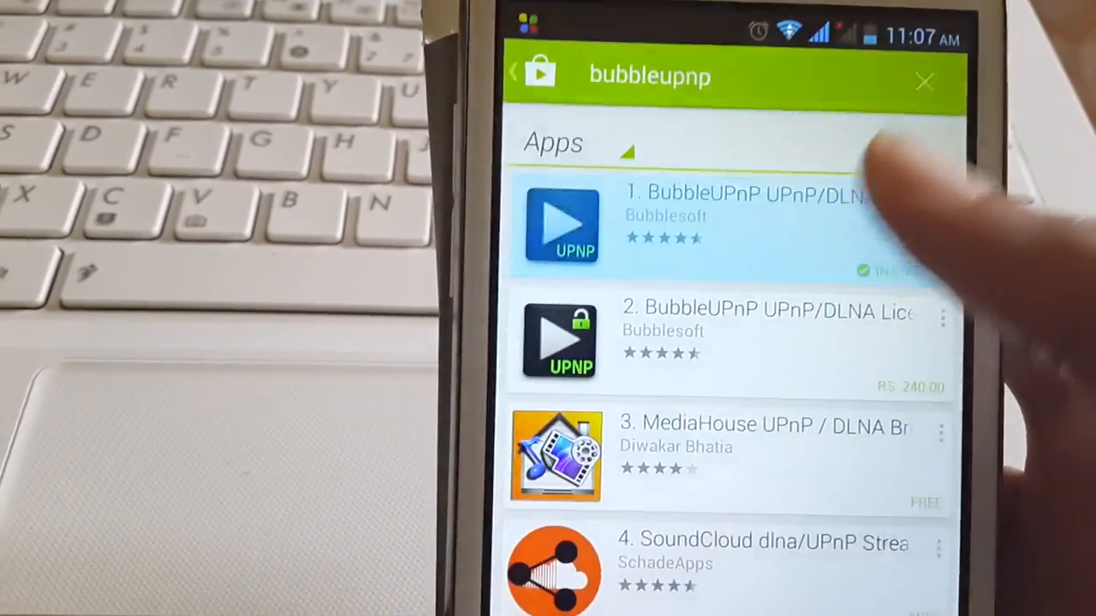
Step: View the BubbleUPnP UPnP/DLNA by Bubblesoft store page, scrolling through its details
left_click(736, 226)
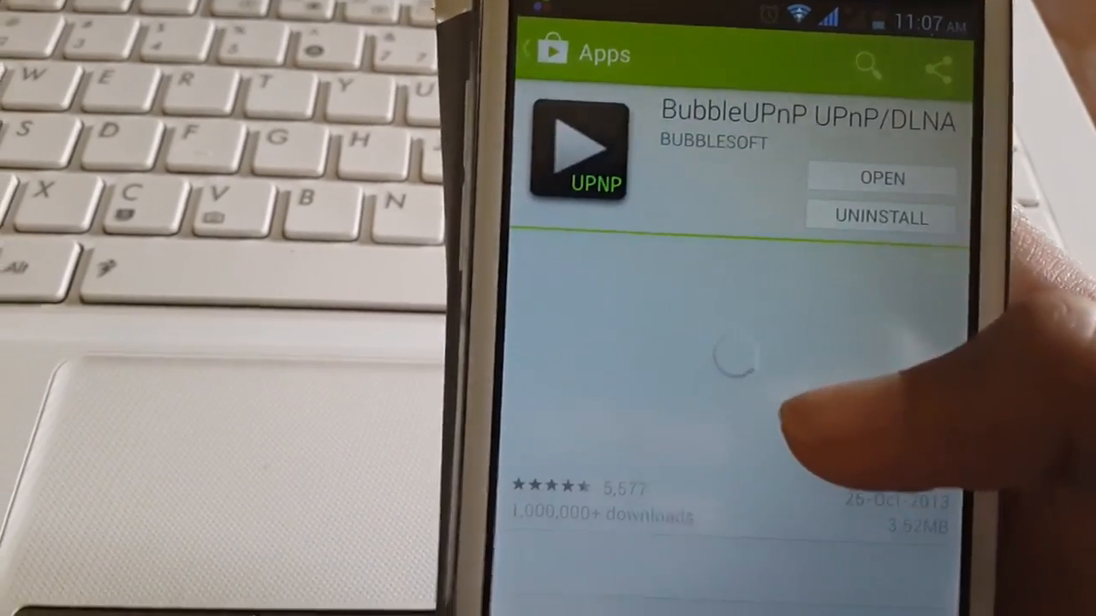
scroll("down", 3)
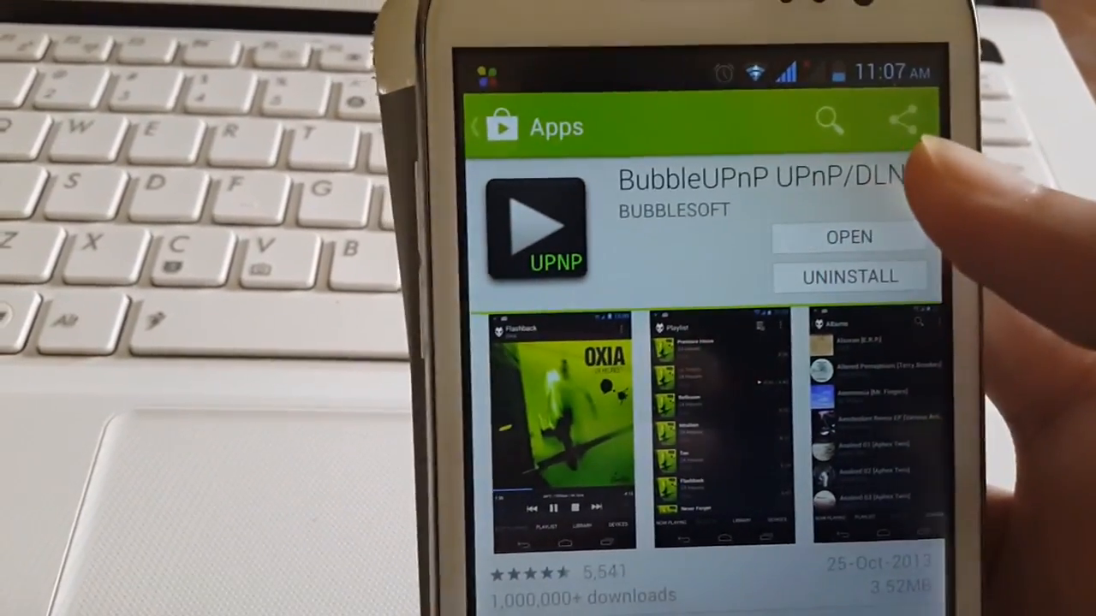
scroll("down", 3)
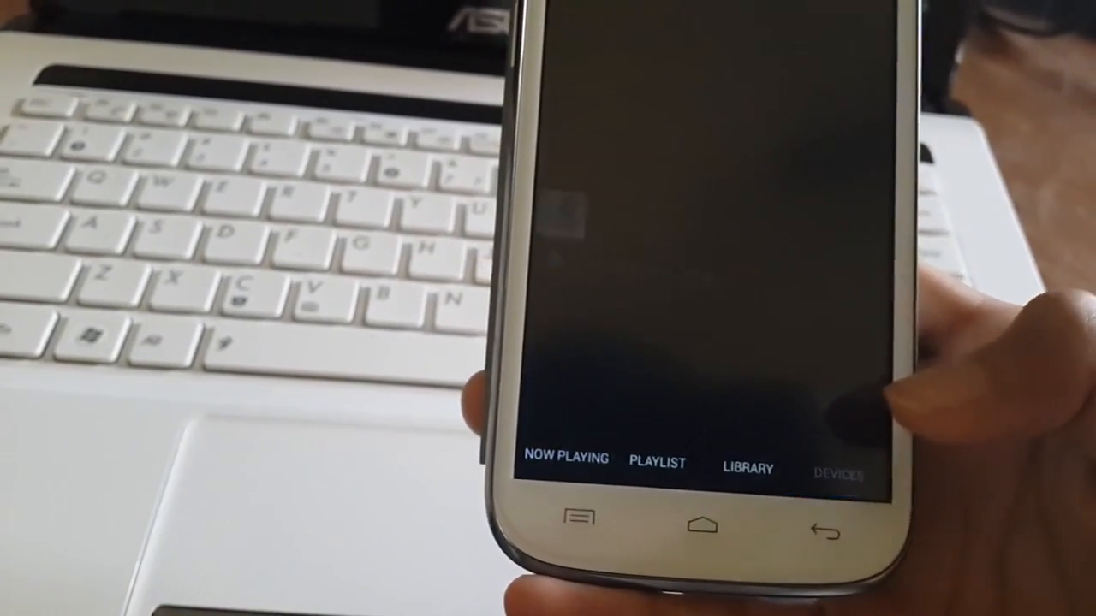
Step: Show BubbleUPnP's Devices list of available renderers and libraries
left_click(863, 473)
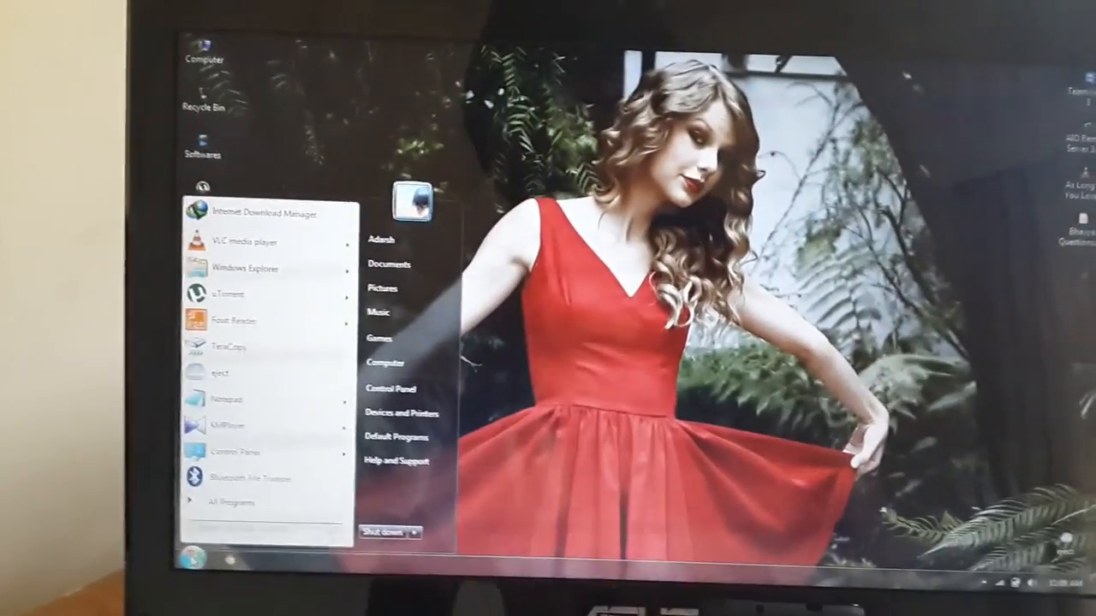
Step: Search the Start menu for 'windo' to launch Windows Media Player
type("windo")
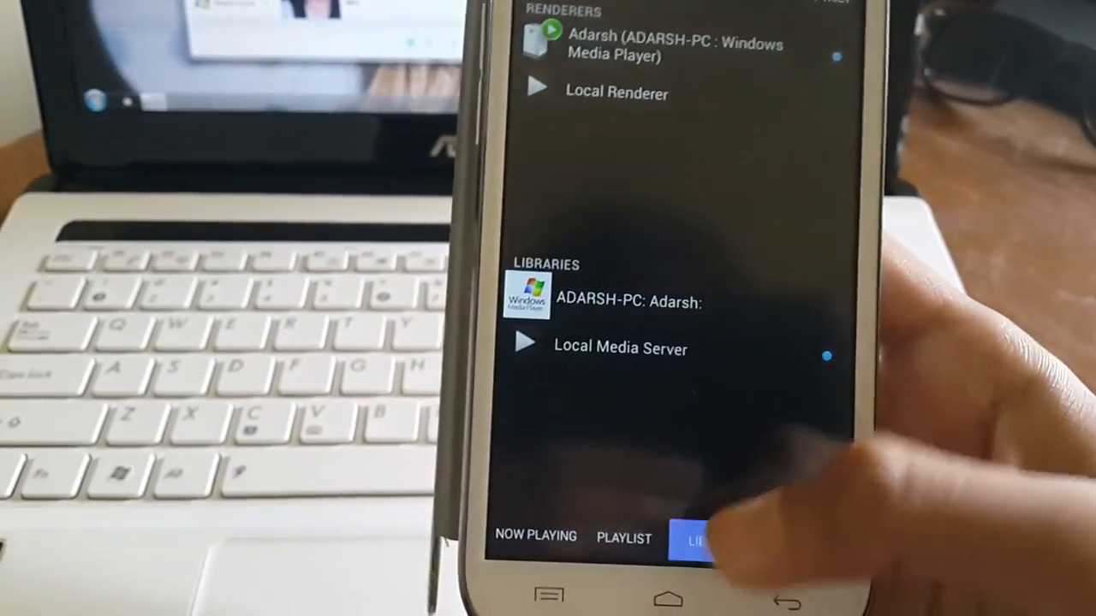
Step: Browse the phone's Local Media Server into Video and one of its video folders
left_click(620, 350)
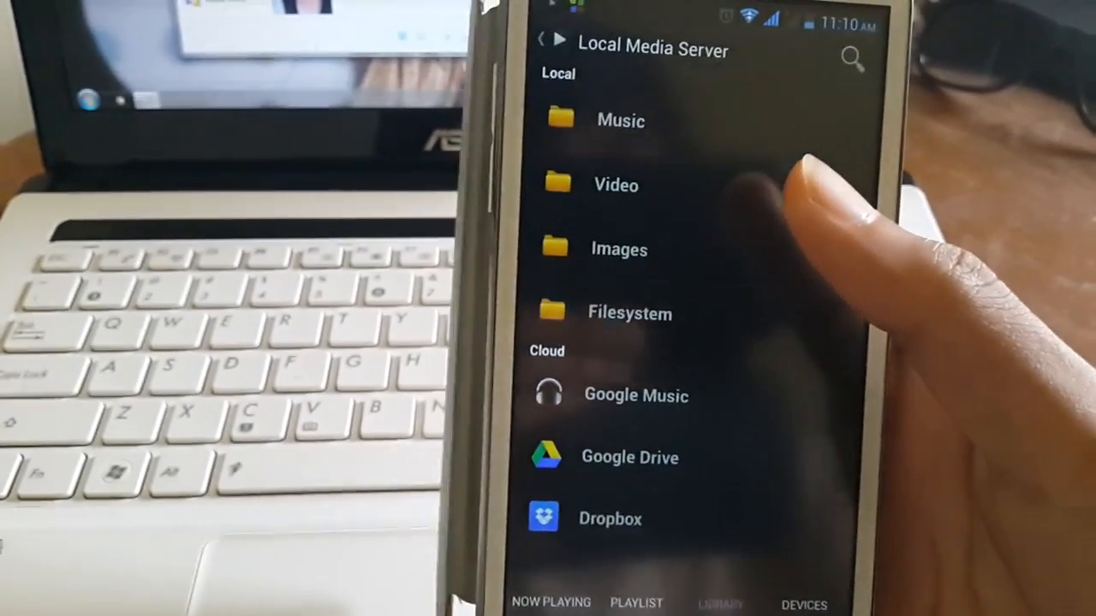
left_click(615, 185)
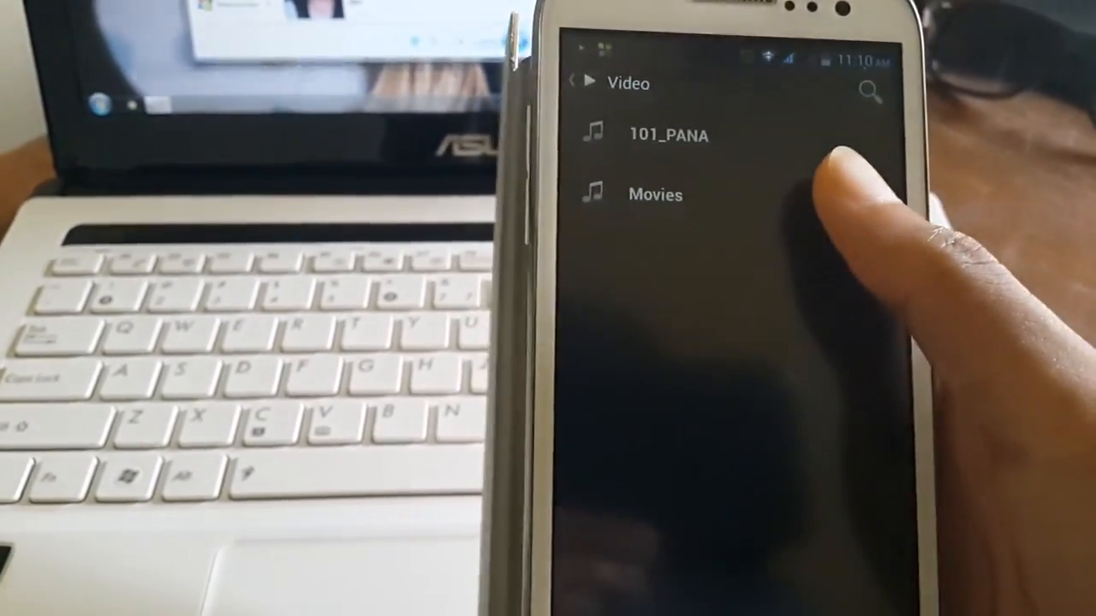
left_click(654, 195)
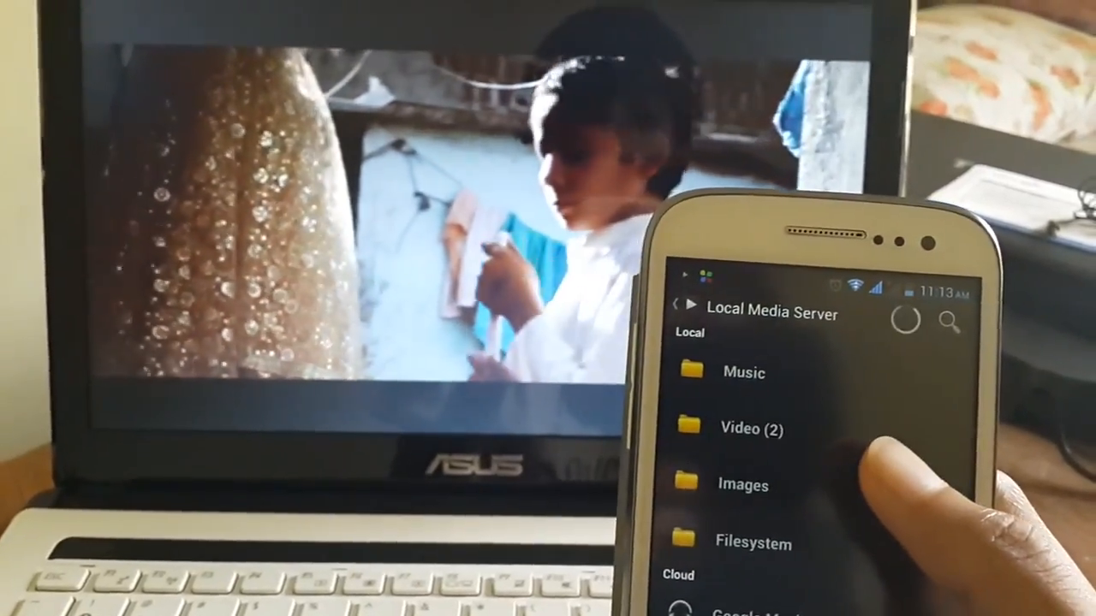
Step: Browse the phone's Images folder and select a picture album such as WallPaper
left_click(743, 483)
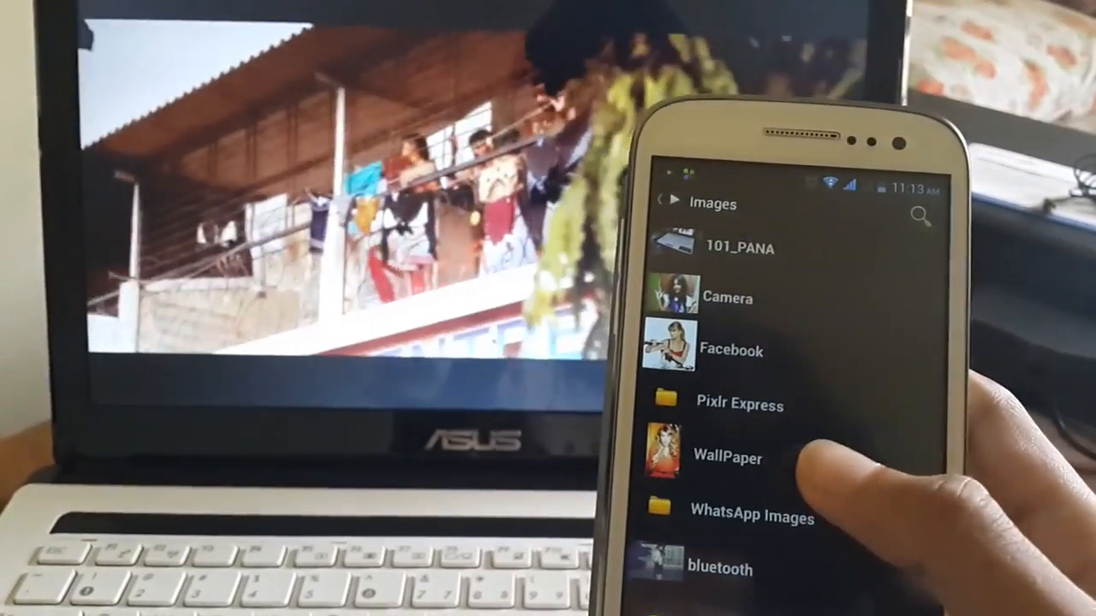
left_click(716, 569)
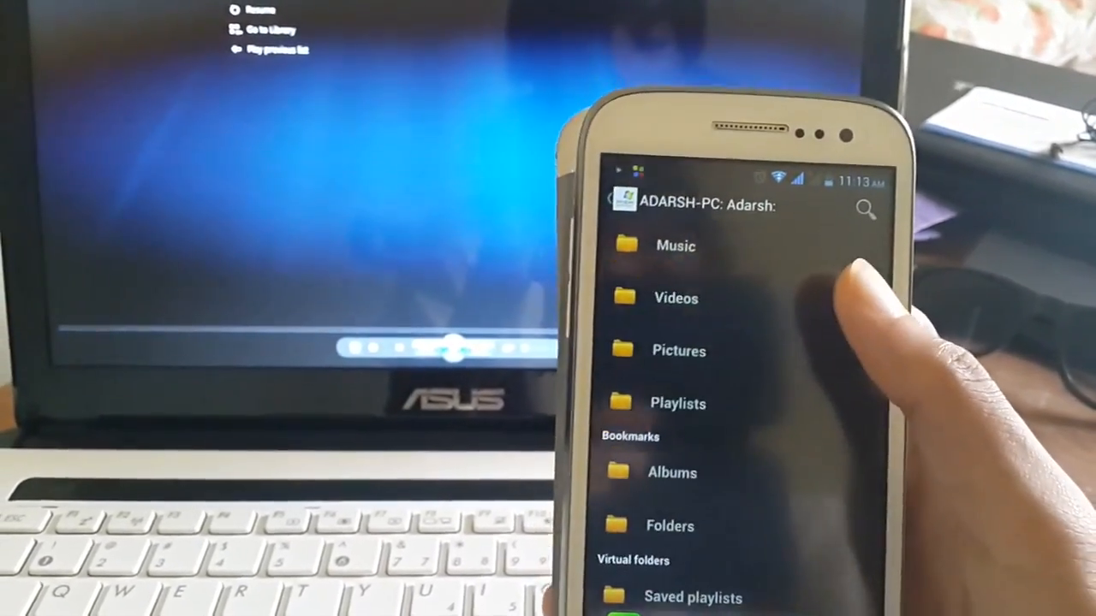
Step: Browse the laptop library's Videos section into its All Videos list
left_click(675, 298)
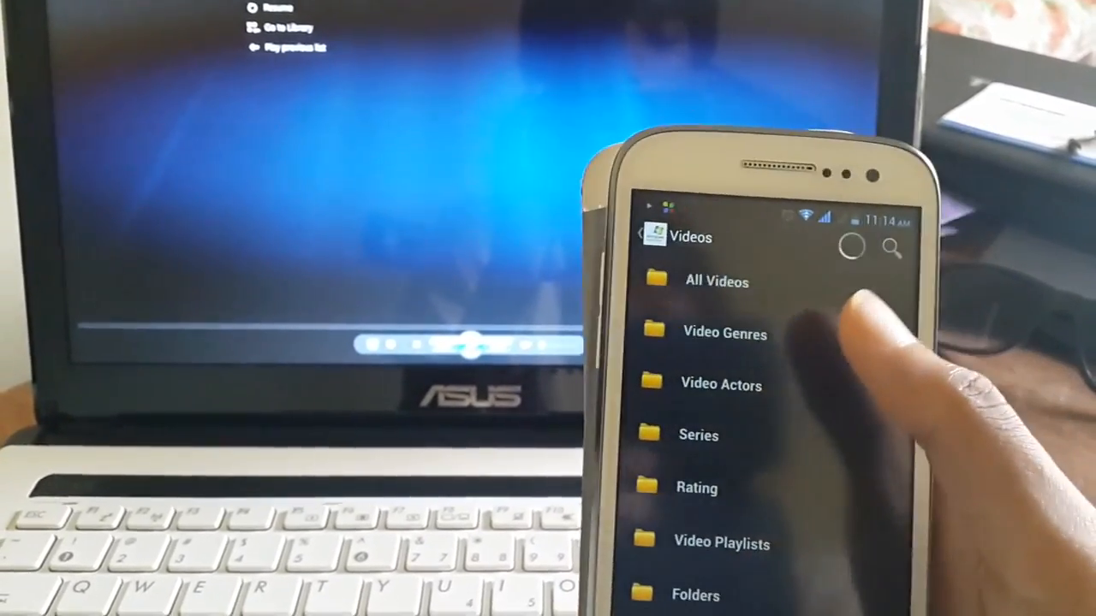
left_click(715, 280)
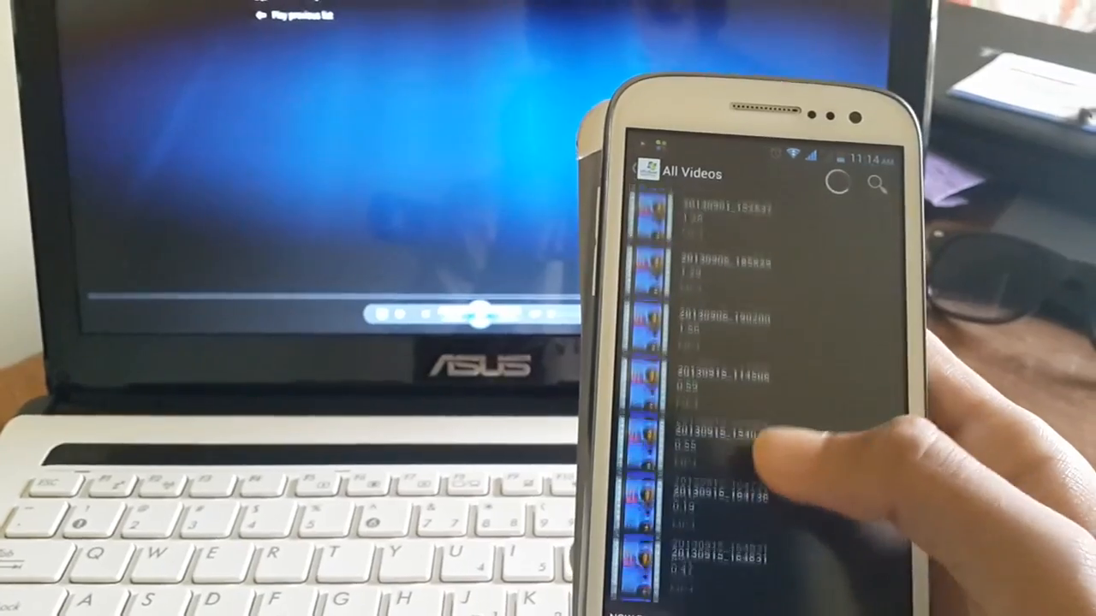